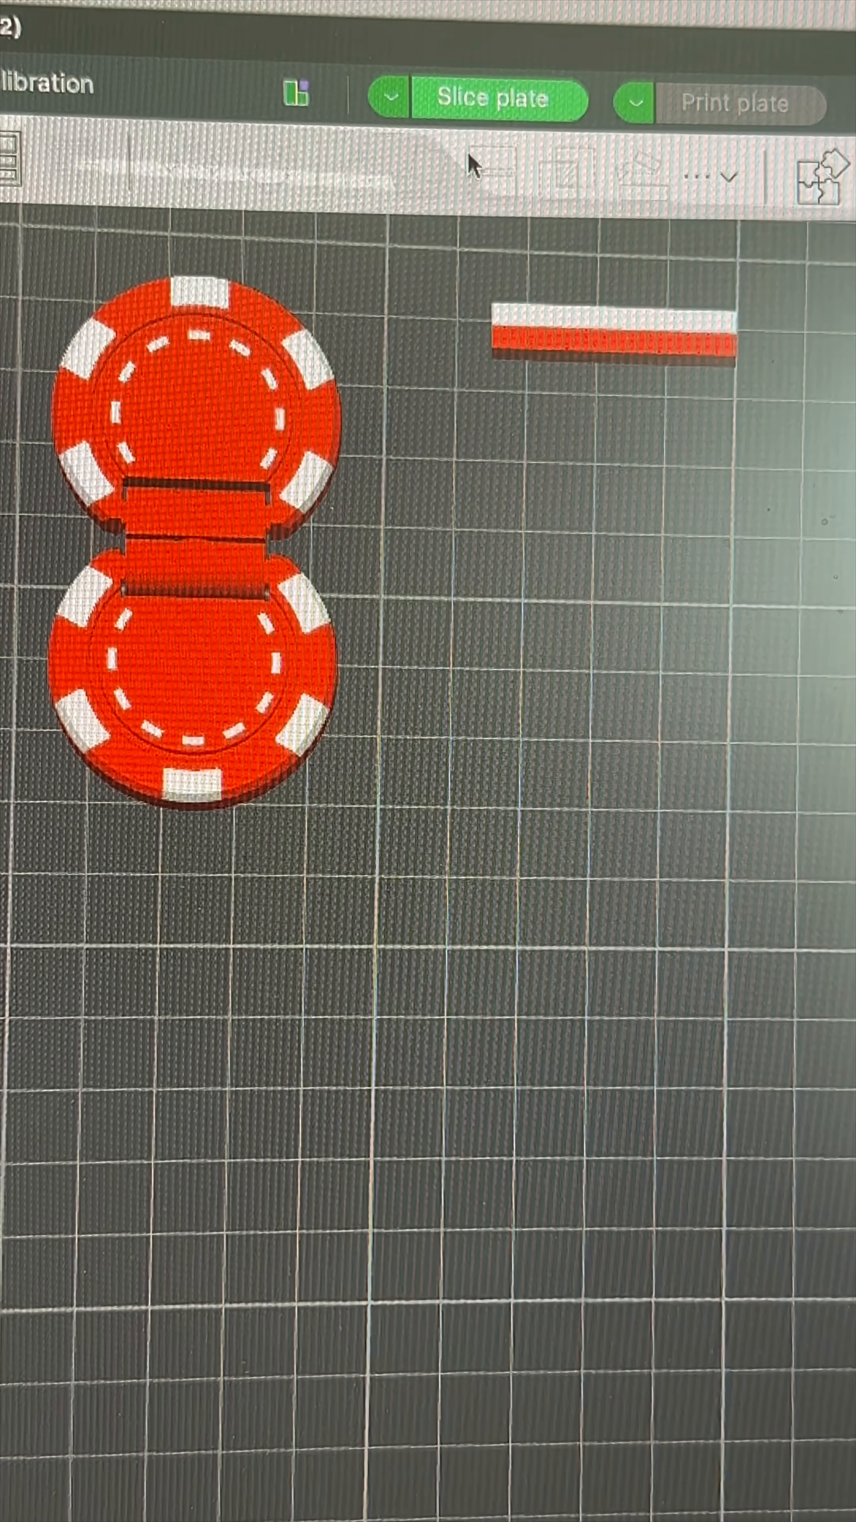
# - Slice the two-colour casino chip plate and view its filament usage with 3.69 g flushed
pyautogui.click(493, 97)
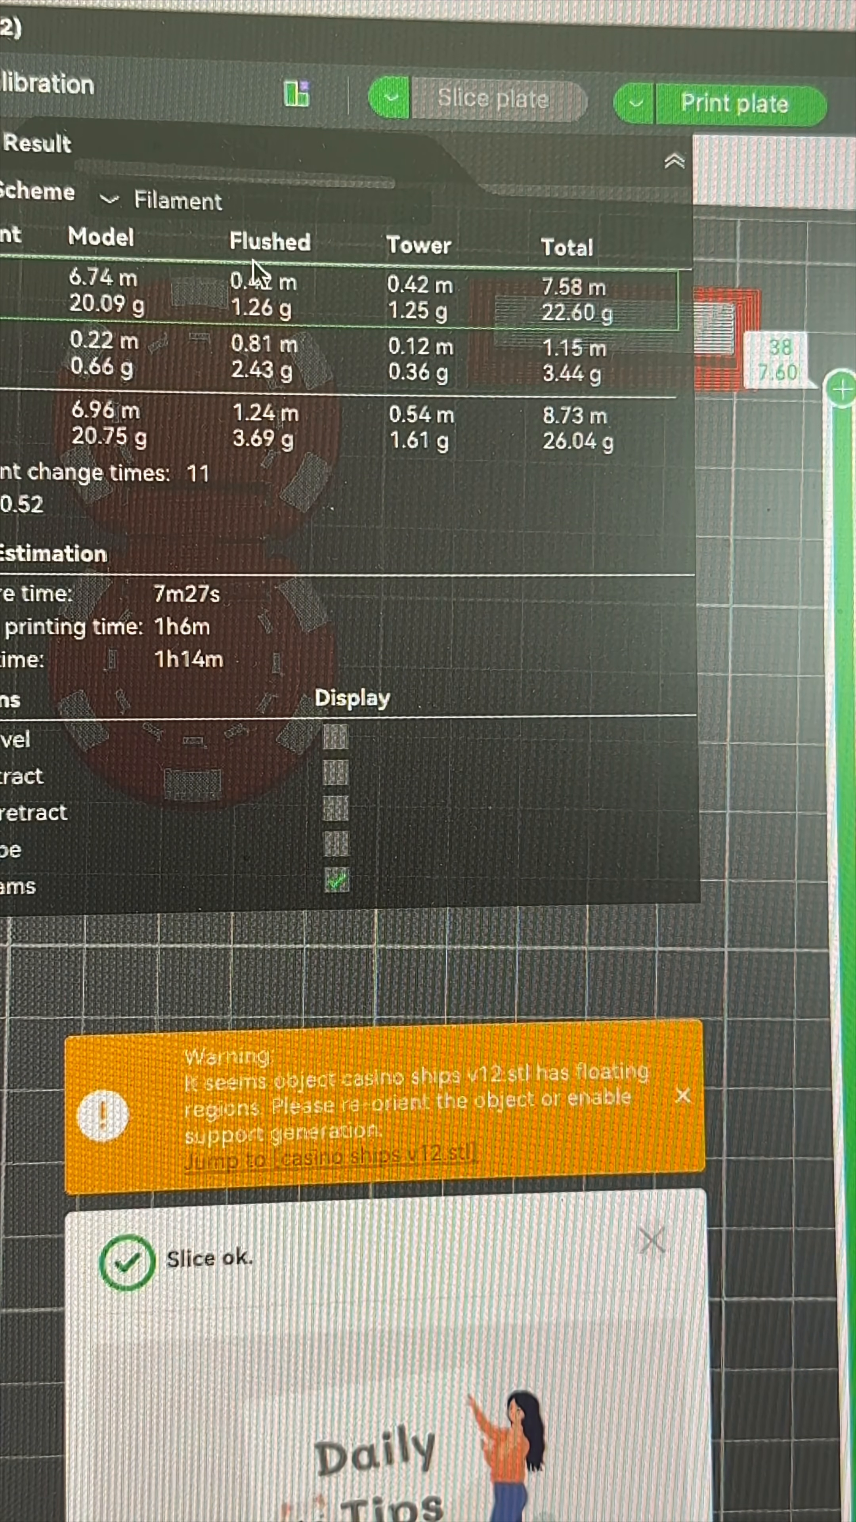
pyautogui.moveTo(102, 454)
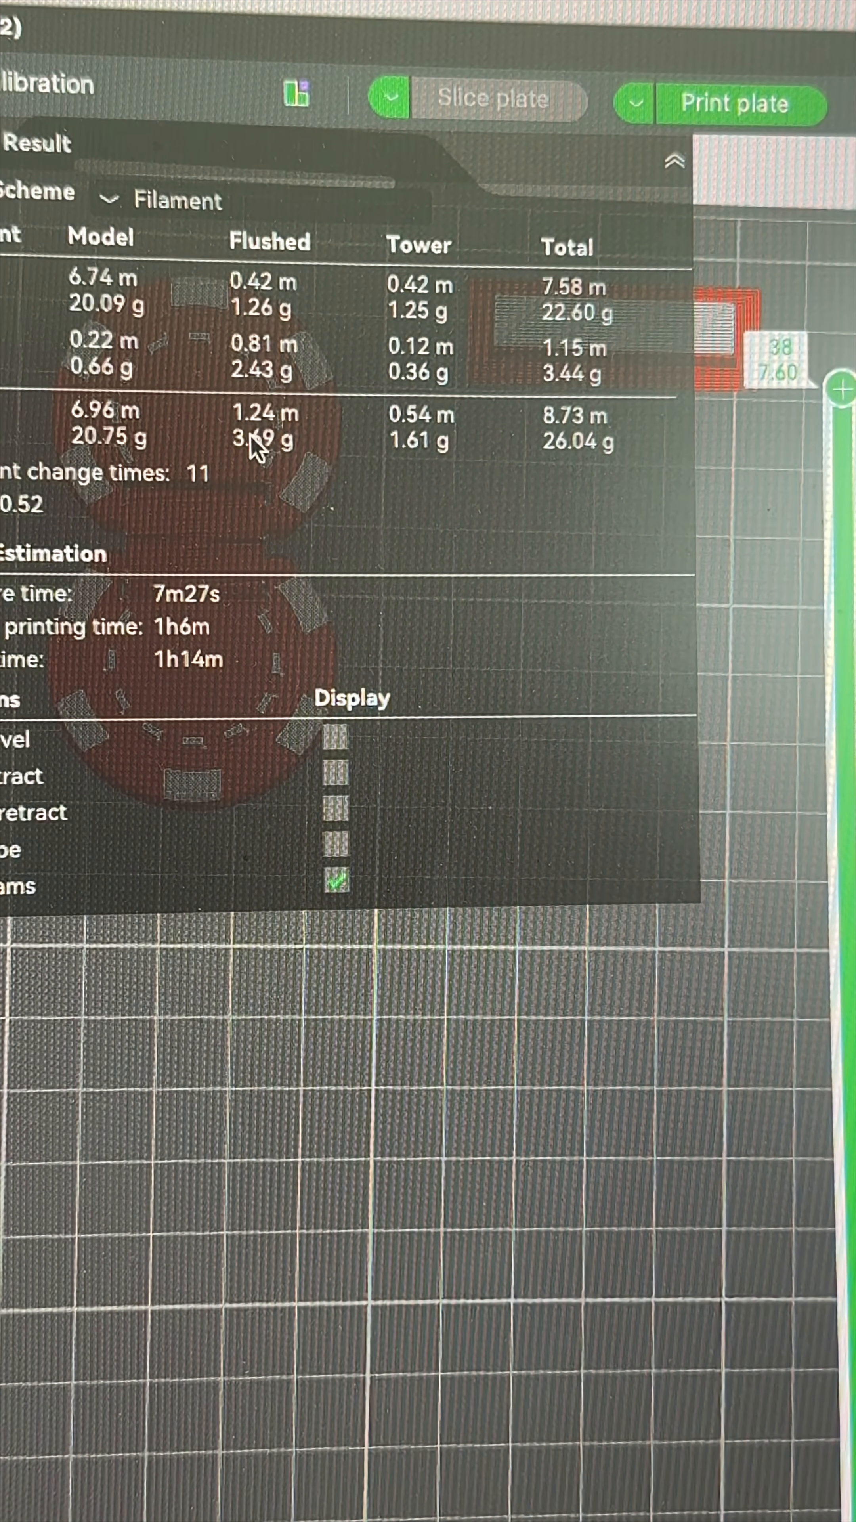
pyautogui.moveTo(296, 415)
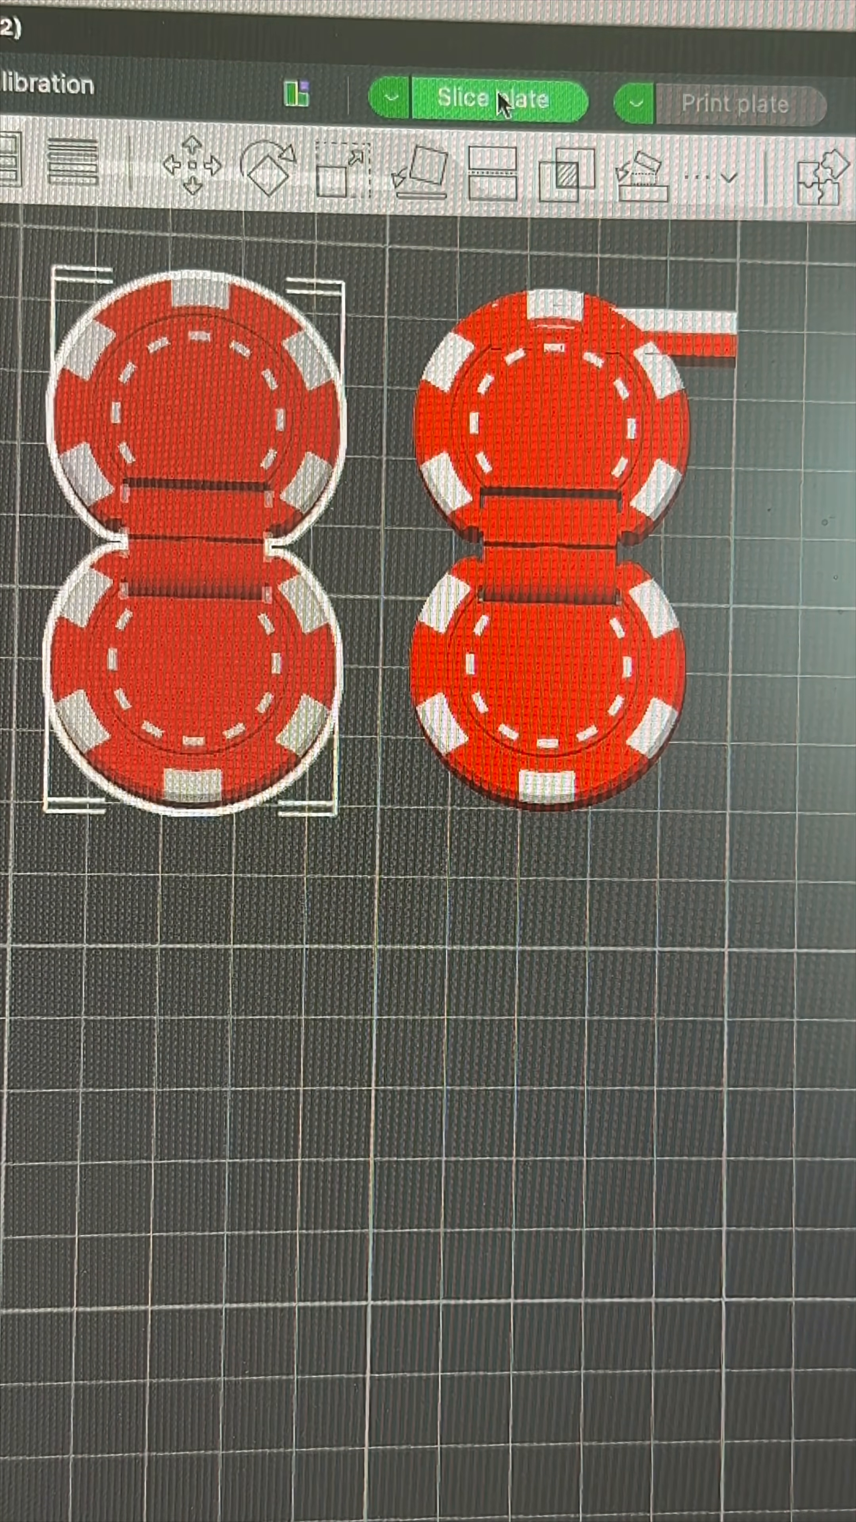
# - Slice the plate holding both casino chip copies before switching to the Creeper Poop Test project
pyautogui.click(502, 99)
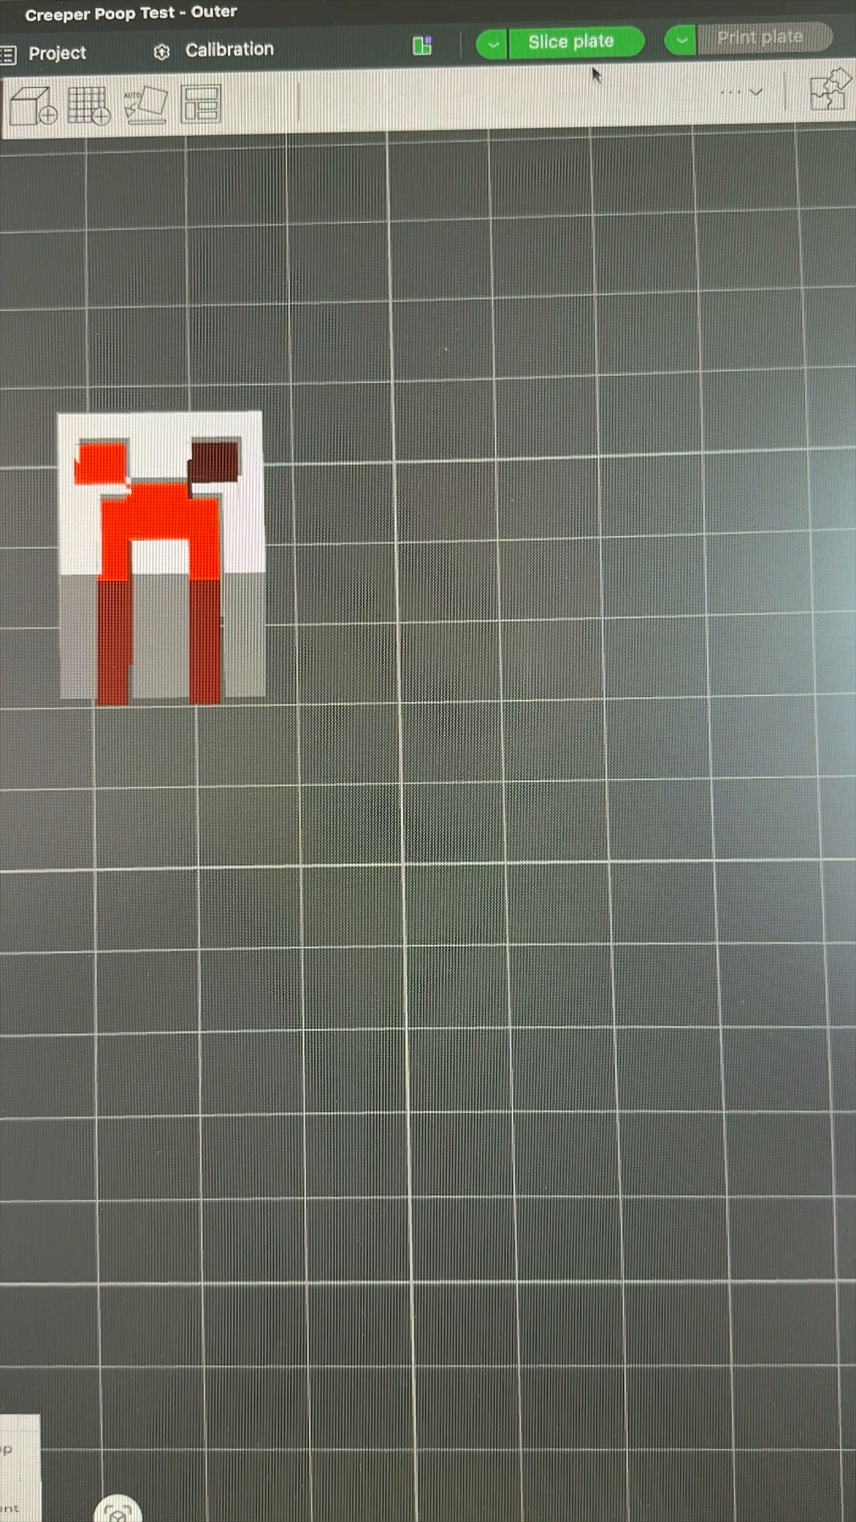
# - Slice the single-Creeper plate and view its result: 100 filament changes, 32.59 g flushed
pyautogui.click(571, 43)
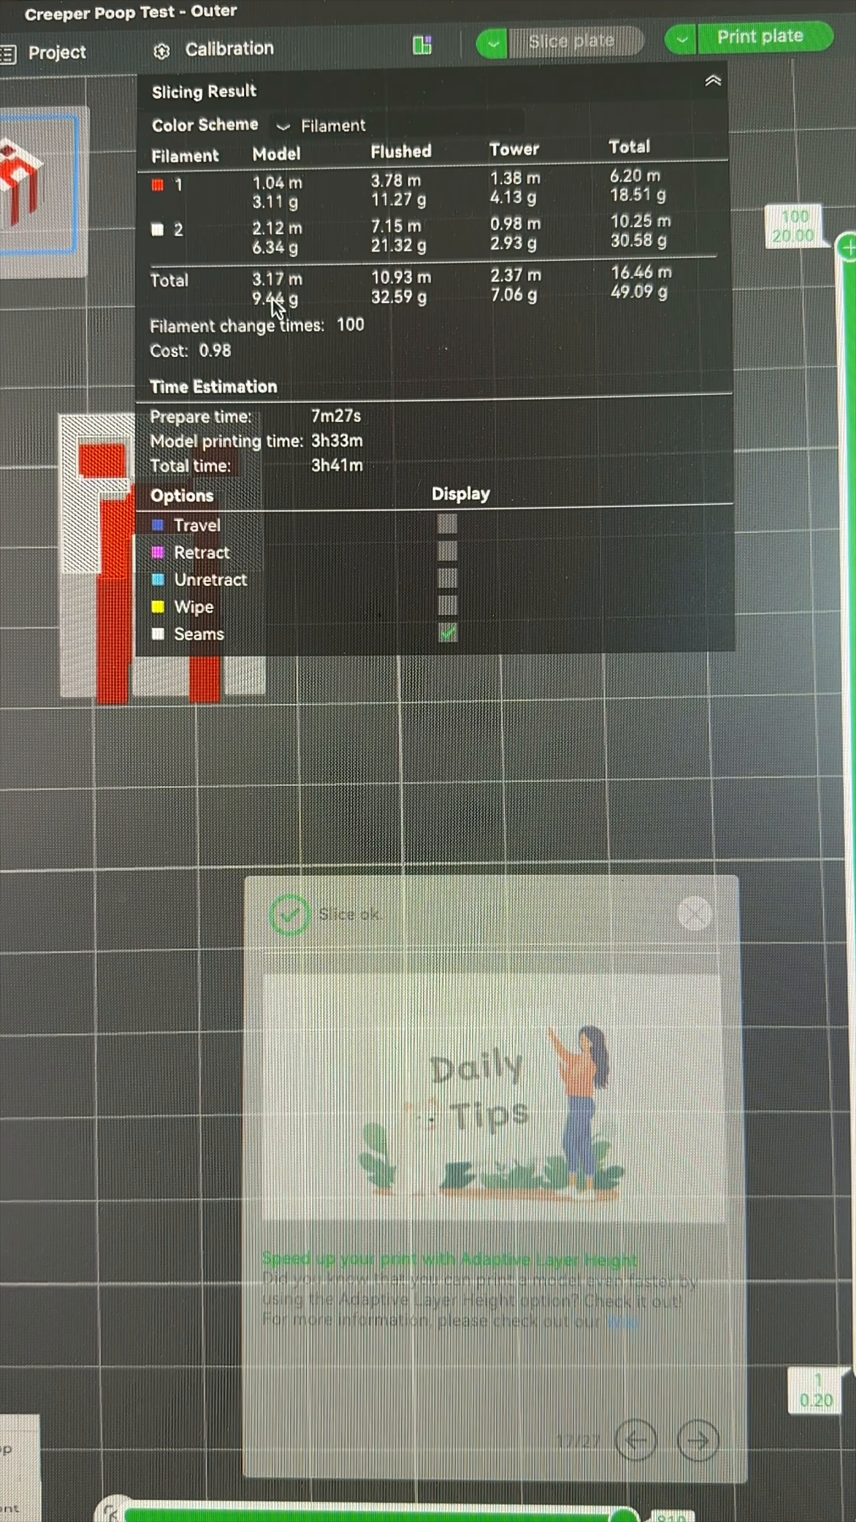
pyautogui.click(695, 913)
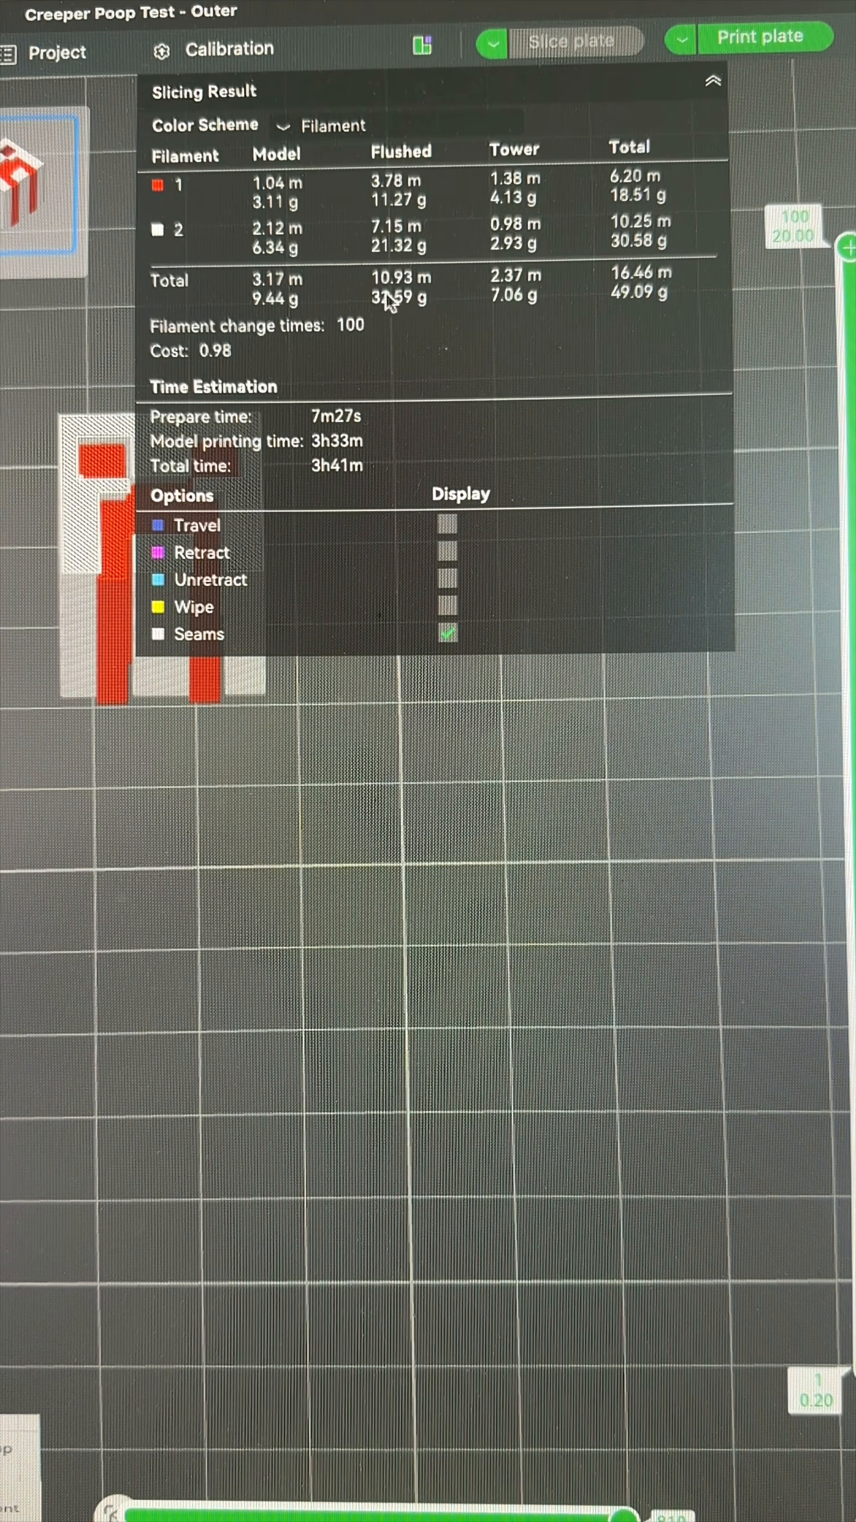
pyautogui.moveTo(537, 306)
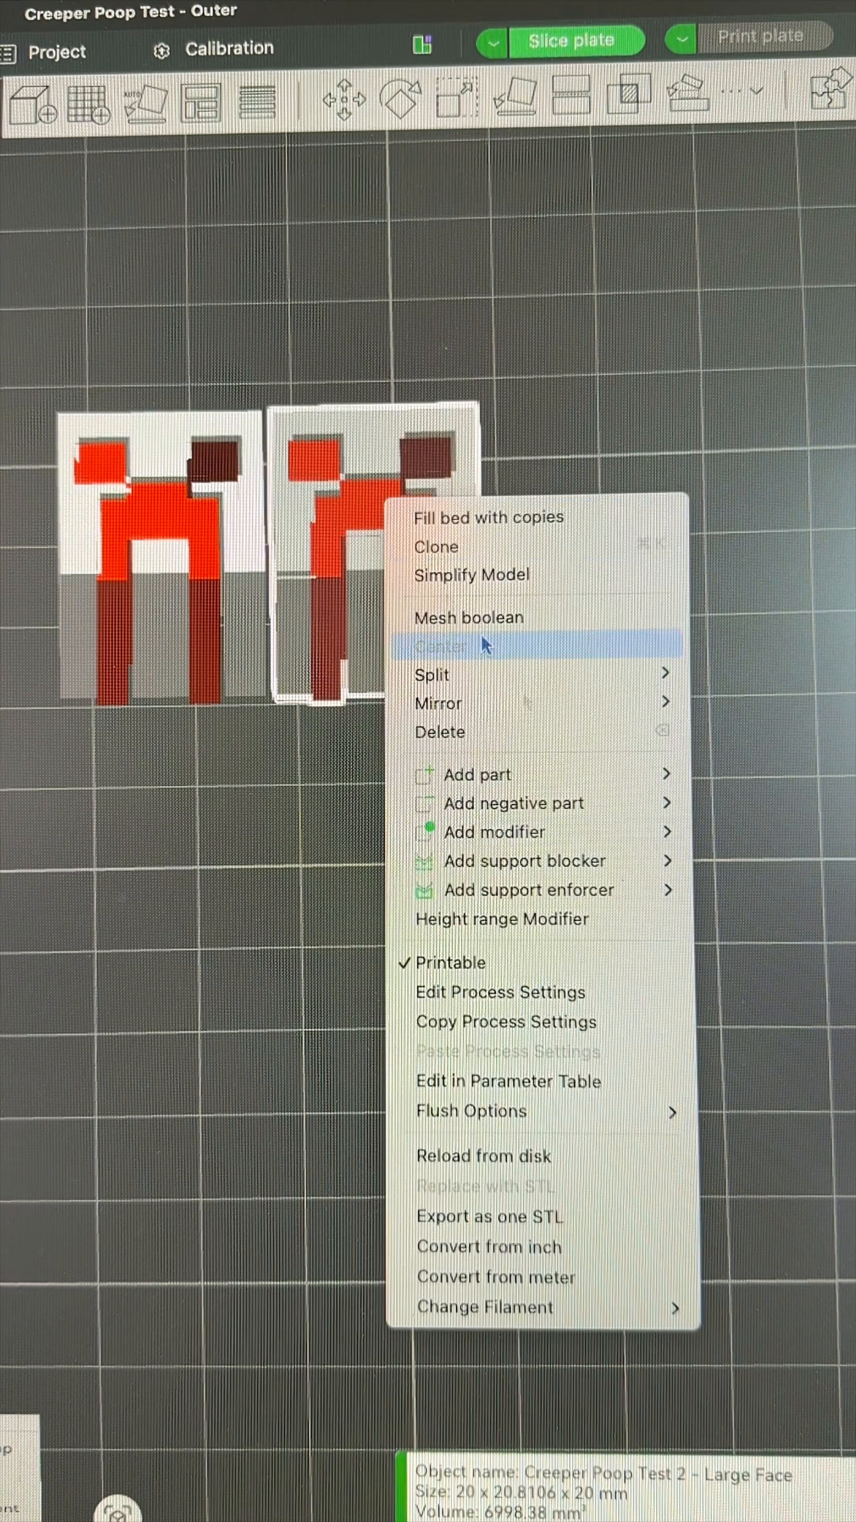
pyautogui.moveTo(471, 1111)
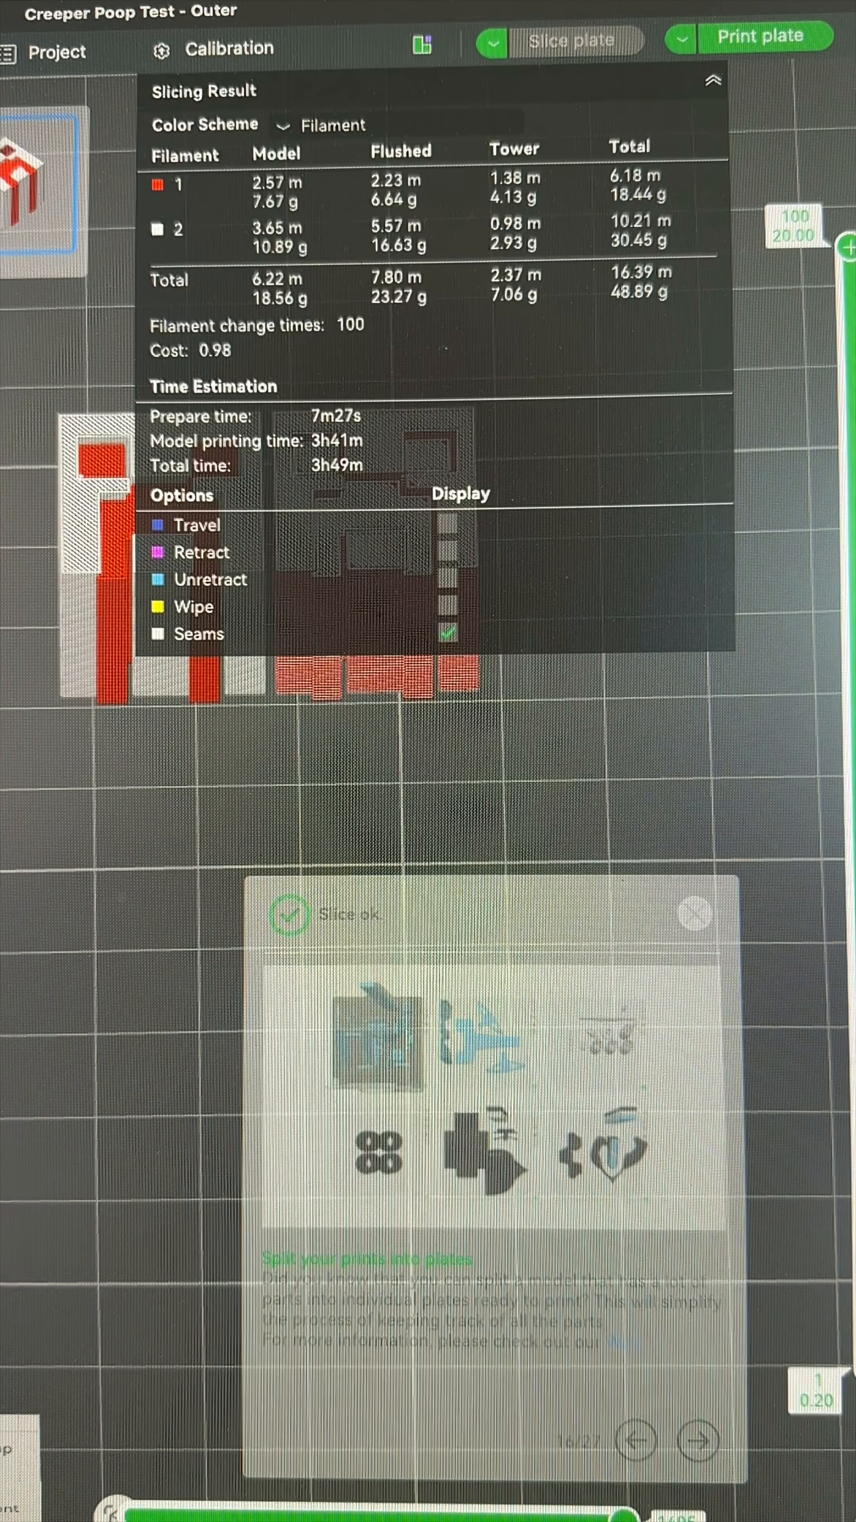
# - Reslice with the second Creeper copy as flush target, showing 23.27 g flushed of 48.89 g total
pyautogui.click(695, 918)
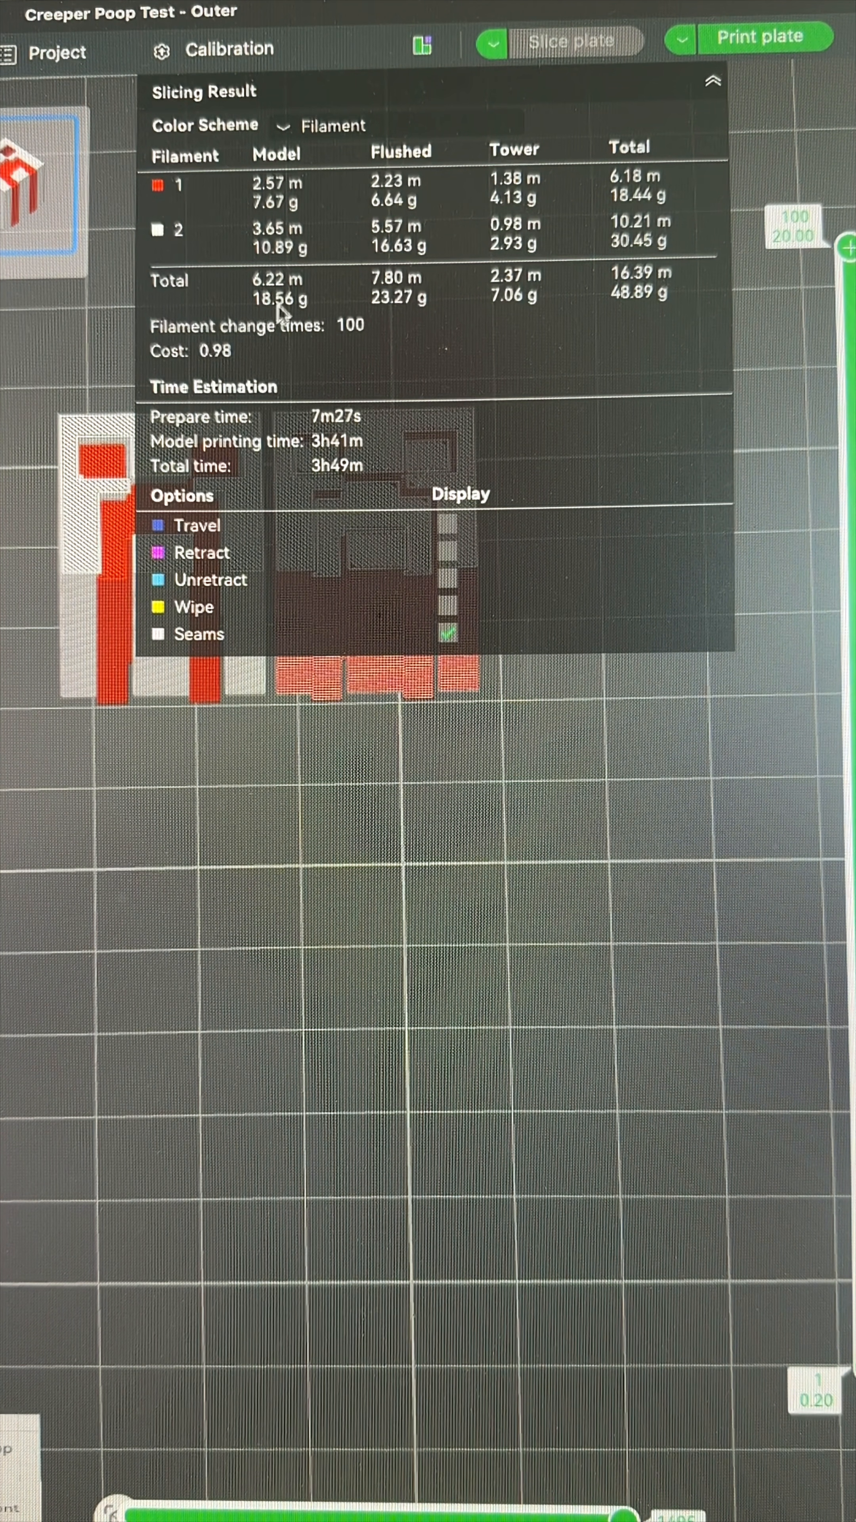
pyautogui.moveTo(271, 319)
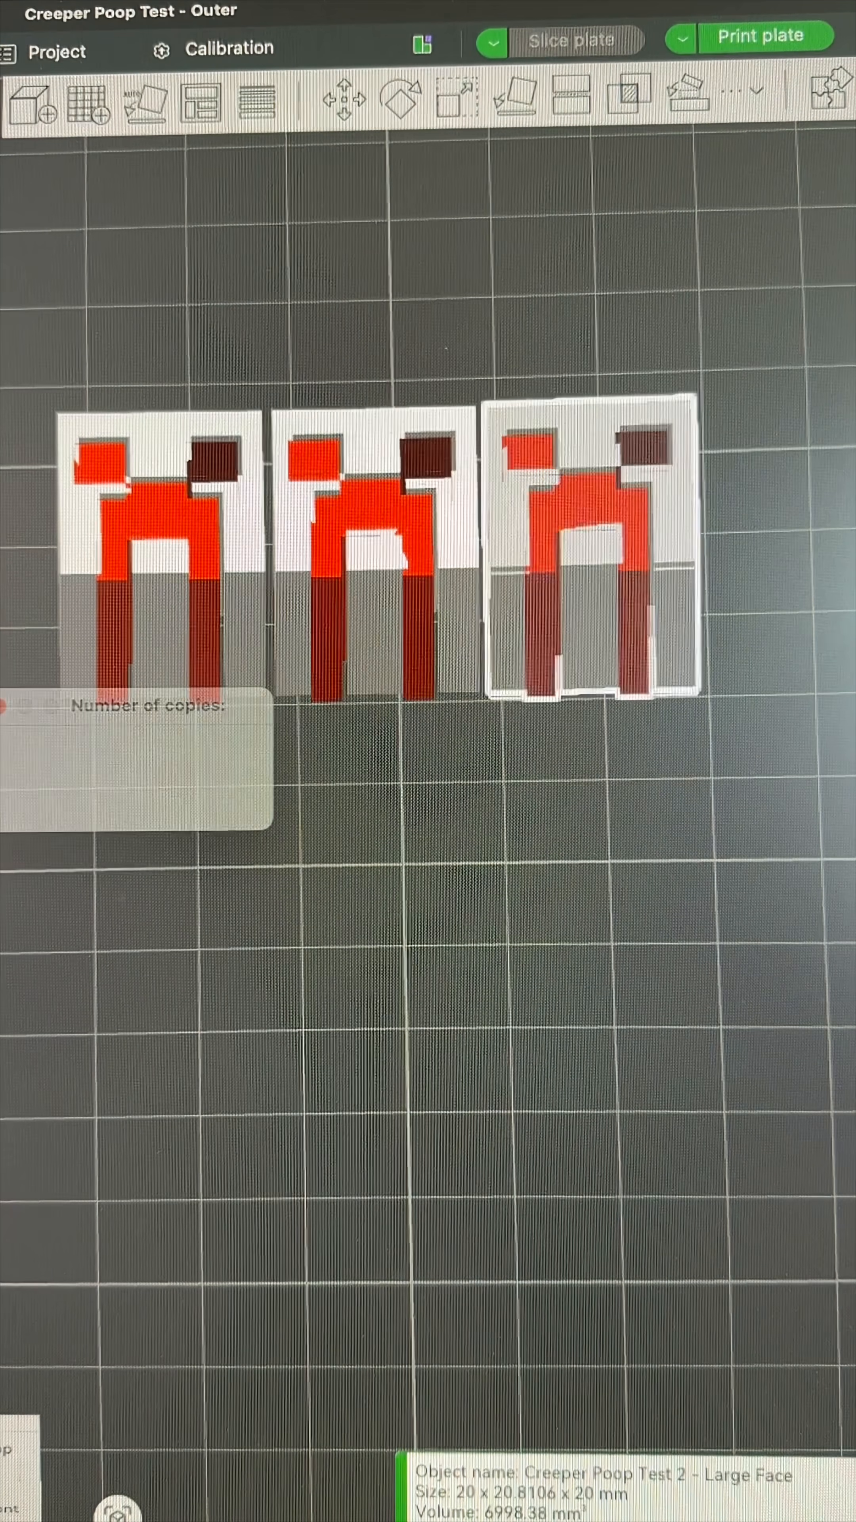
# - Reslice with three Creeper copies as flush targets, showing 7.63 g flushed of 51.49 g total
pyautogui.click(571, 41)
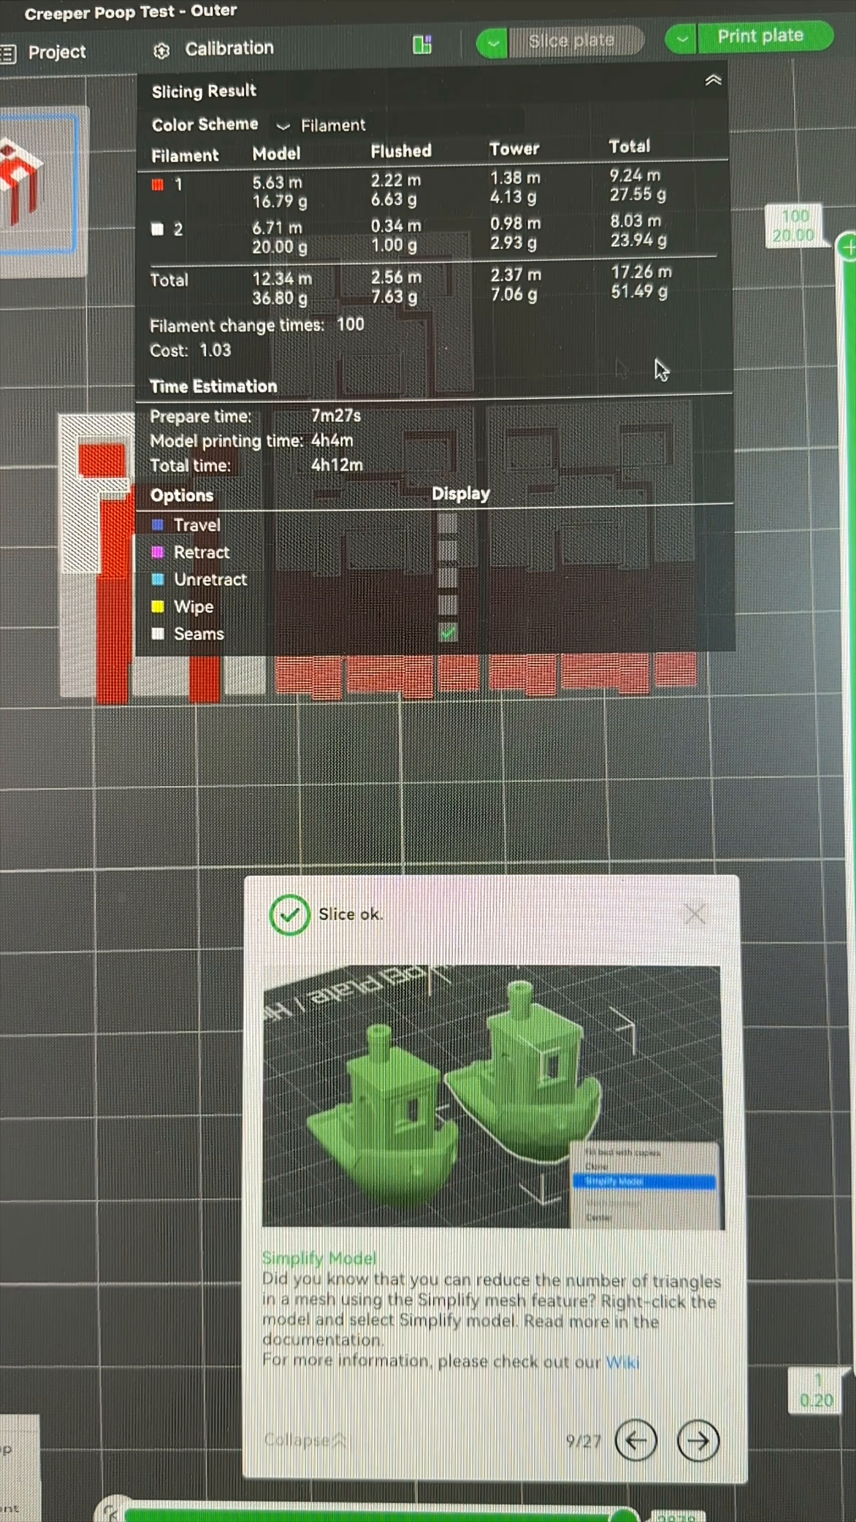
pyautogui.moveTo(637, 299)
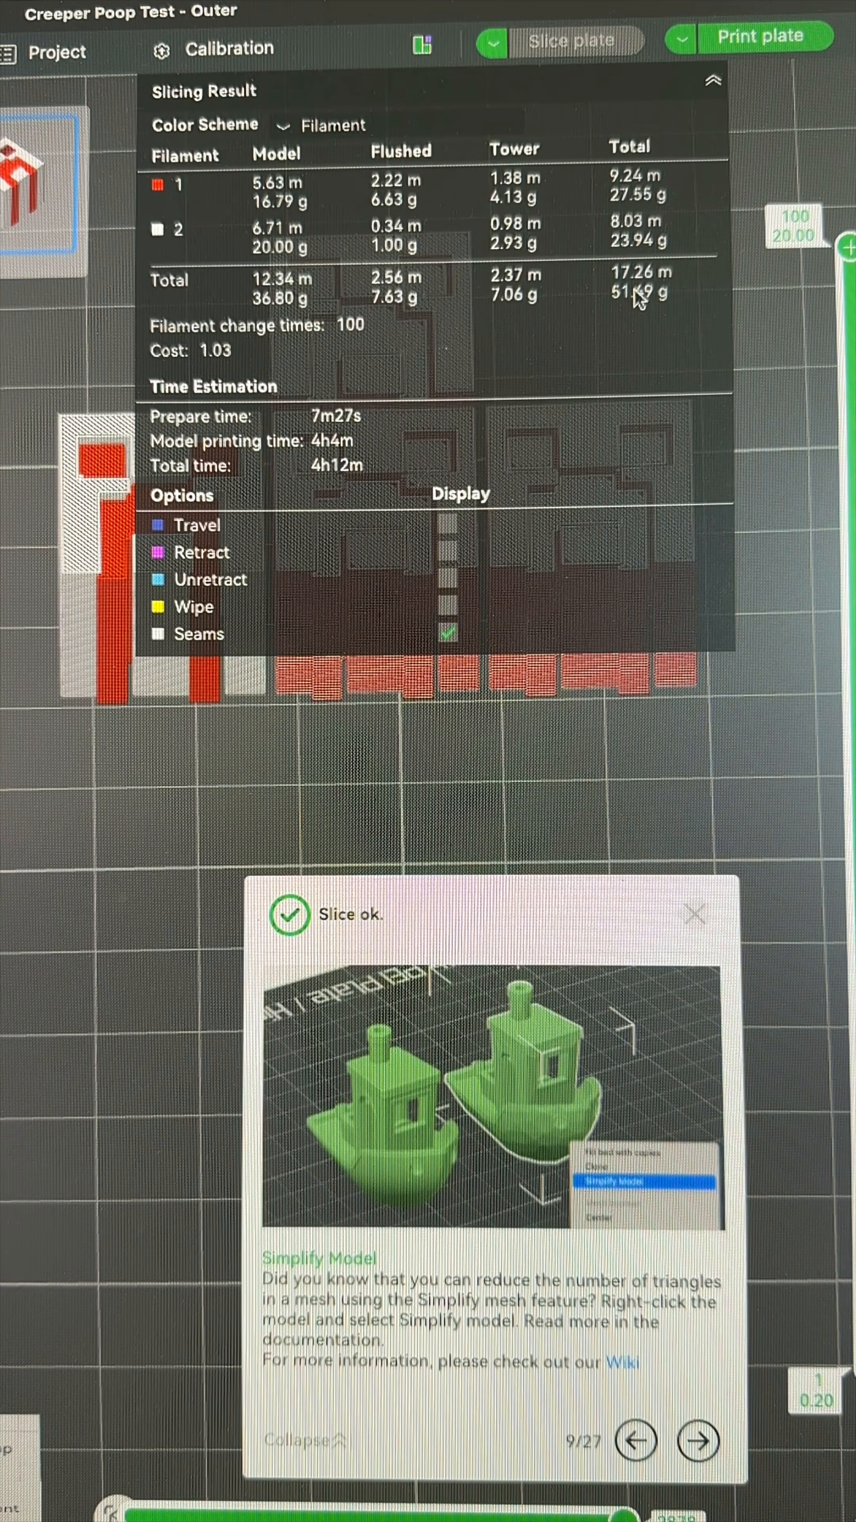
pyautogui.click(695, 915)
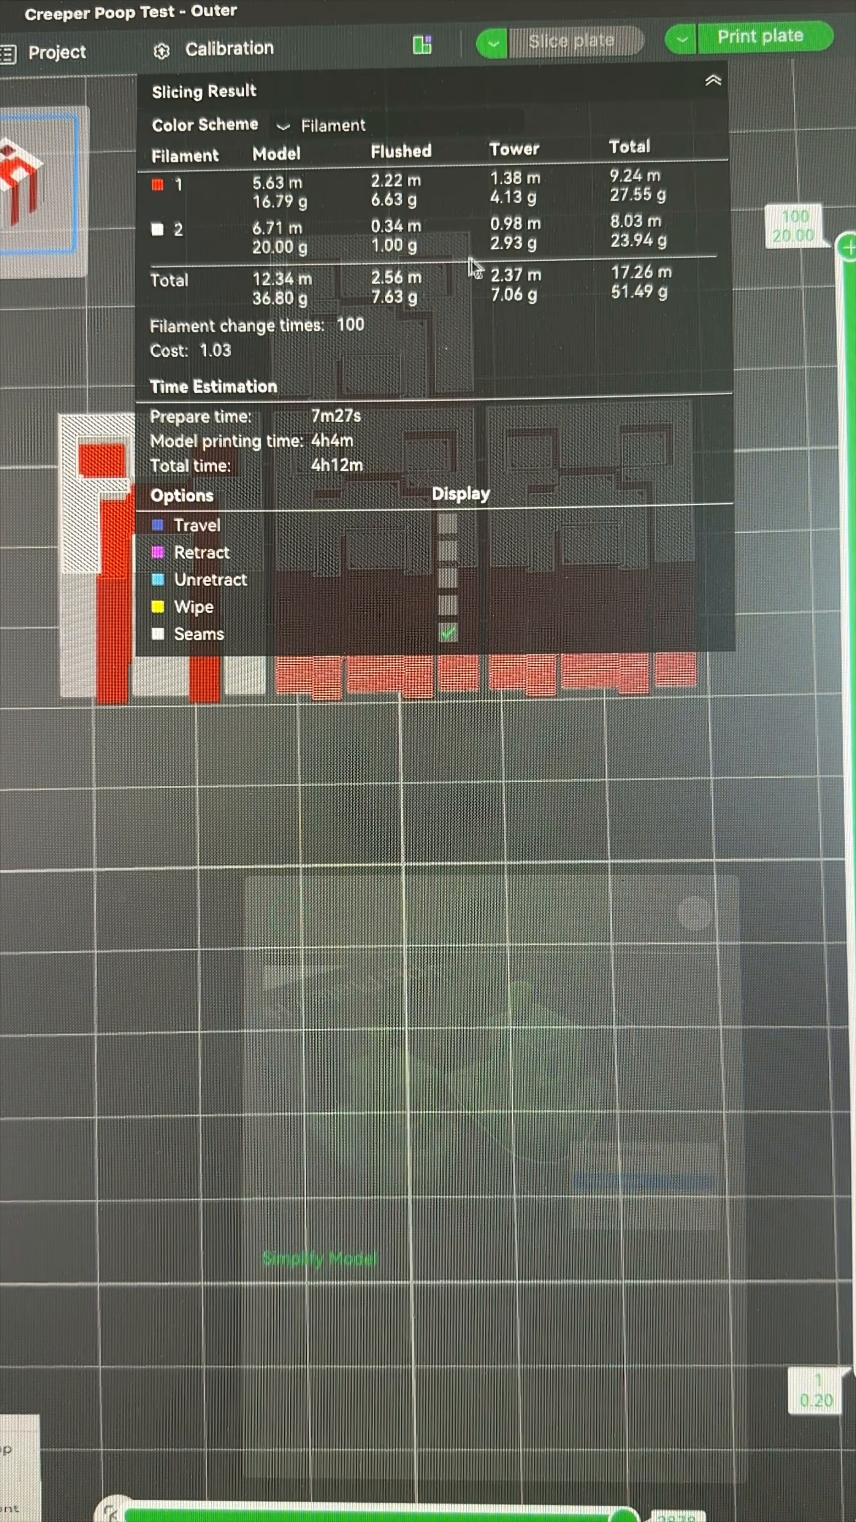